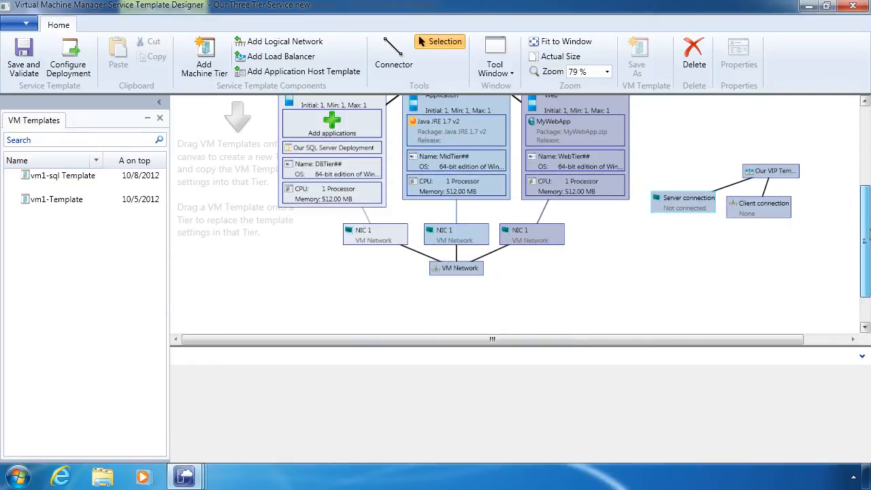
Step: Move the load balancer's client connection lower and start wiring its server connection
left_click_drag(758, 208, 732, 261)
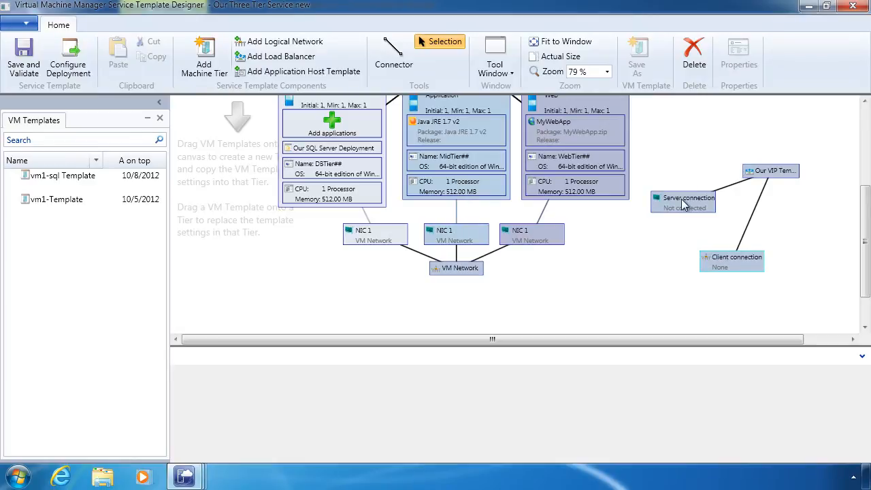
left_click(394, 54)
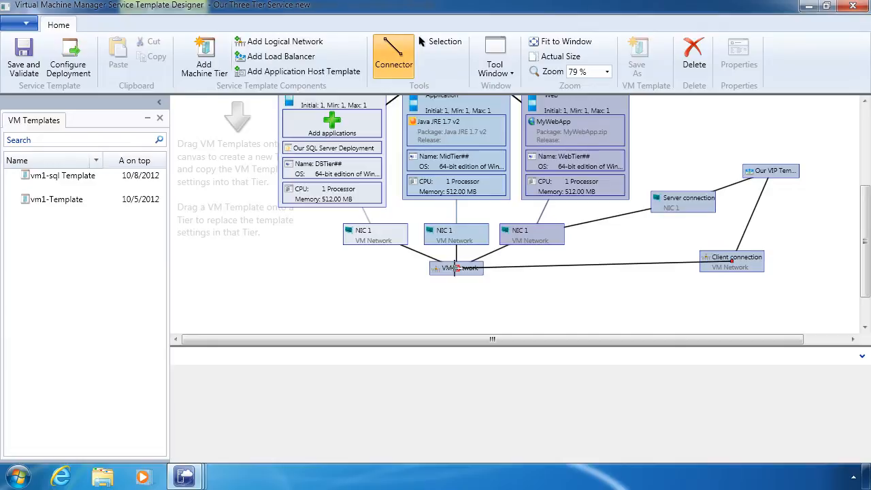
mouse_move(696, 132)
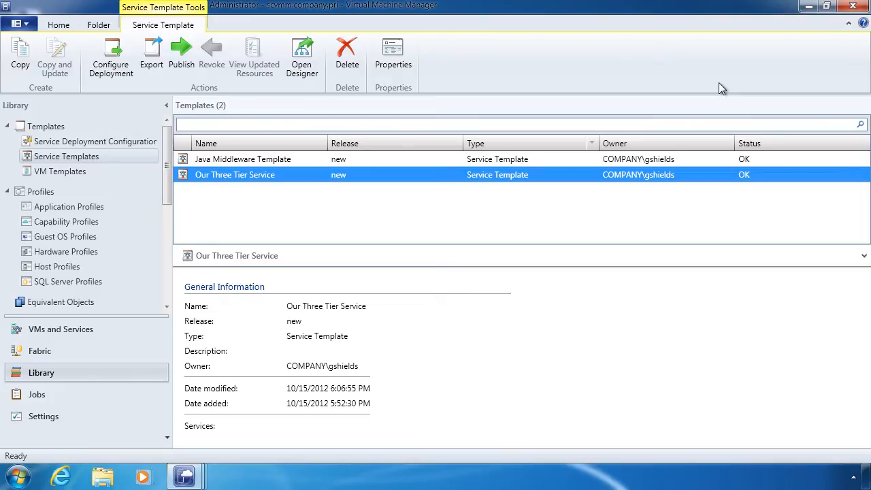
mouse_move(92, 163)
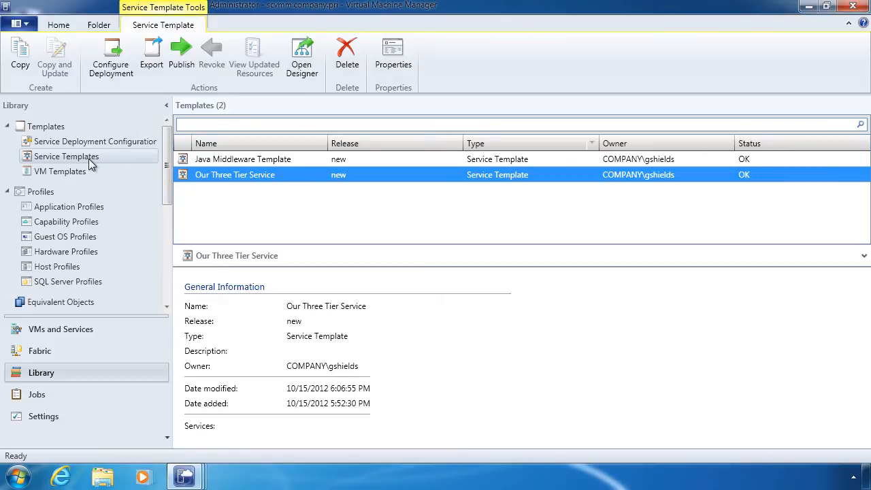
Step: Show the Service Templates list in the Library to find Our Three Tier Service
left_click(94, 141)
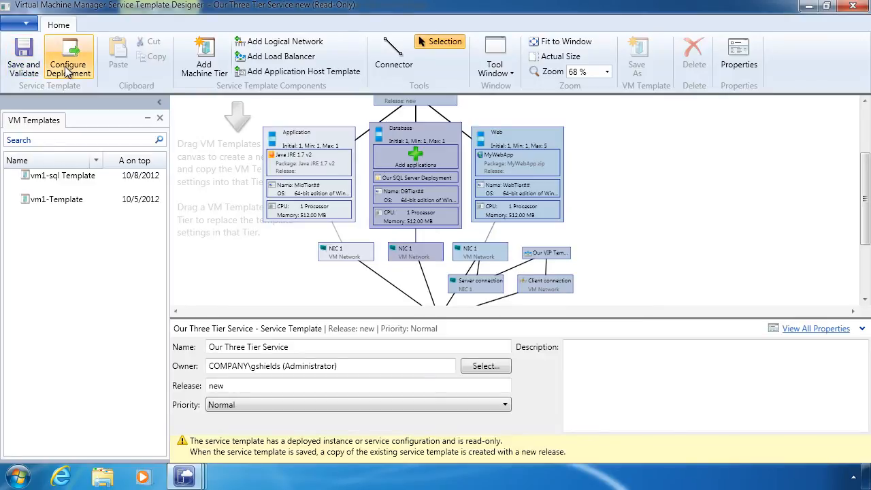
Step: Configure a deployment named 'Our 3 Tier Service' targeting Our Cloud
left_click(68, 58)
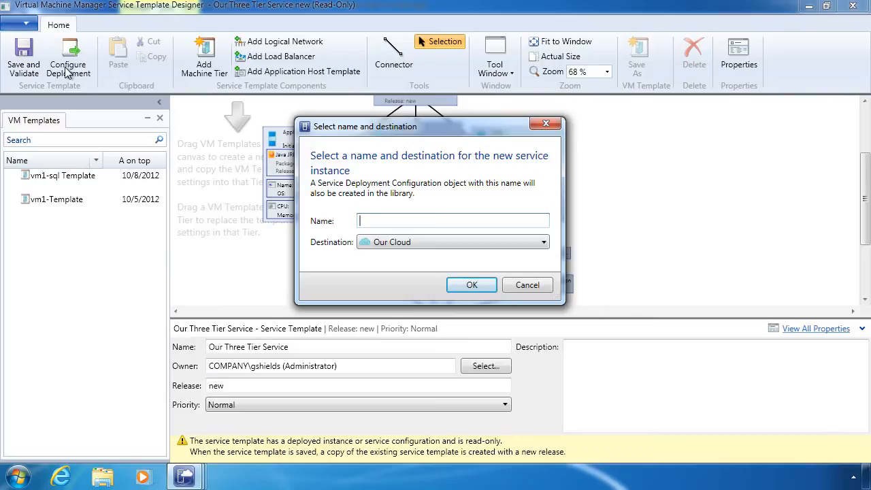
type("Our 3 T")
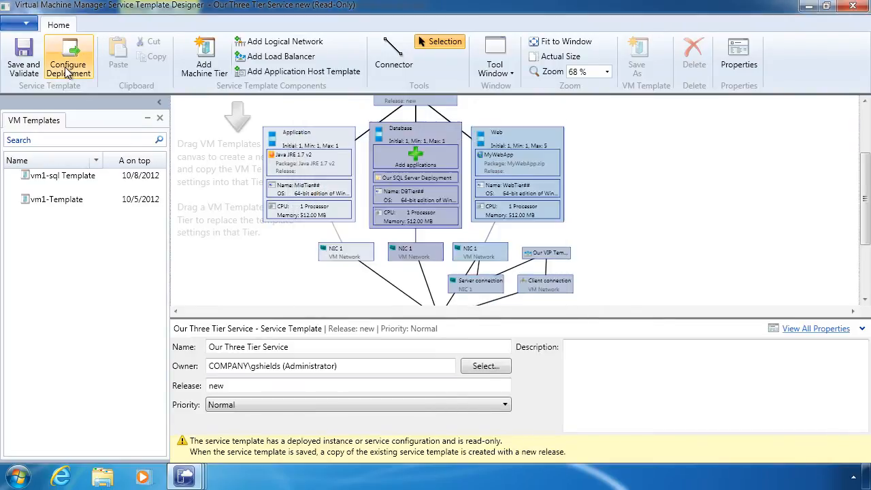
left_click(68, 58)
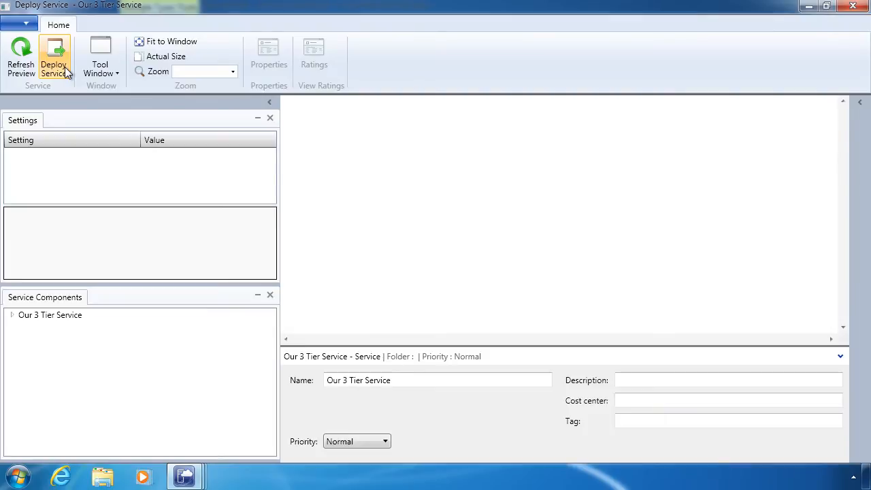
Step: Deploy Our 3 Tier Service from the Deploy Service preview
left_click(53, 58)
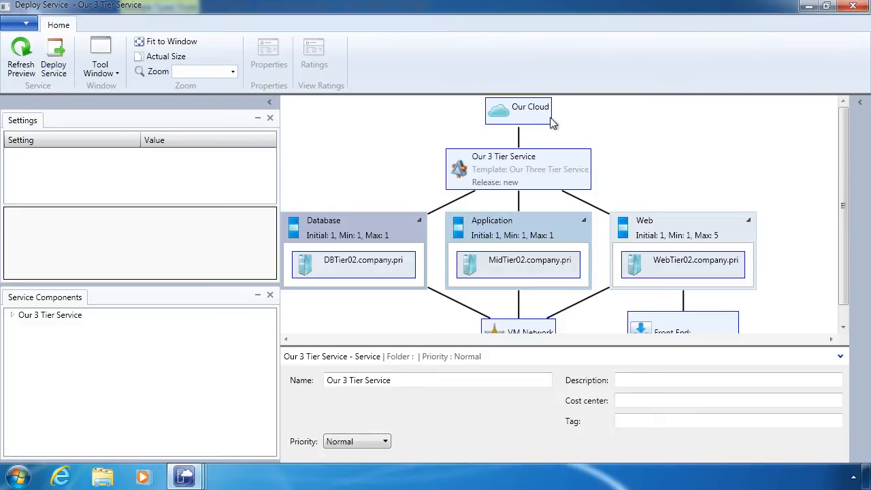
mouse_move(510, 172)
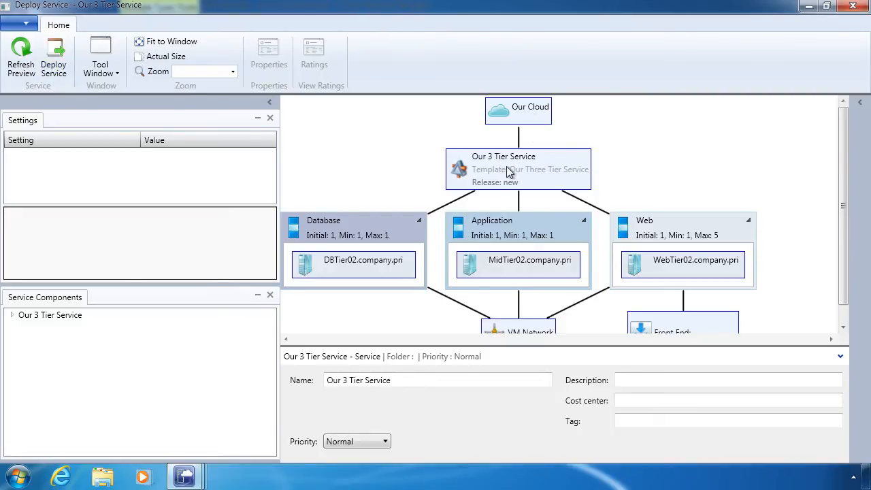
mouse_move(333, 239)
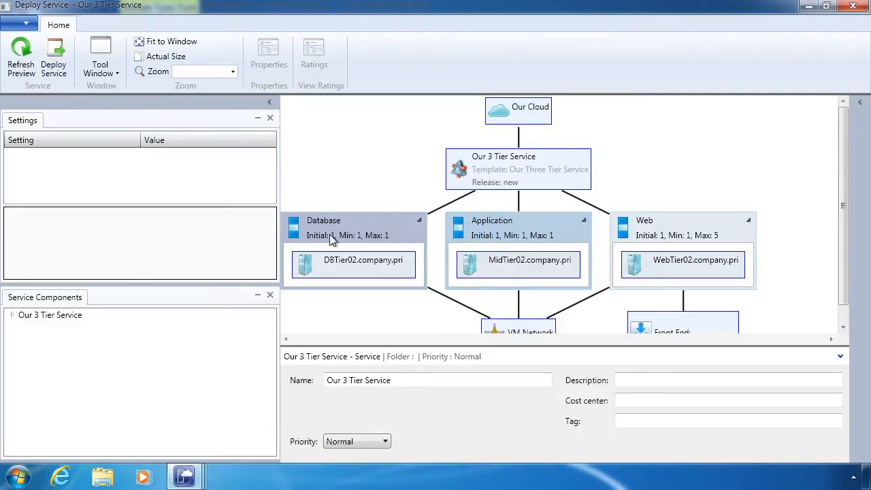
mouse_move(652, 228)
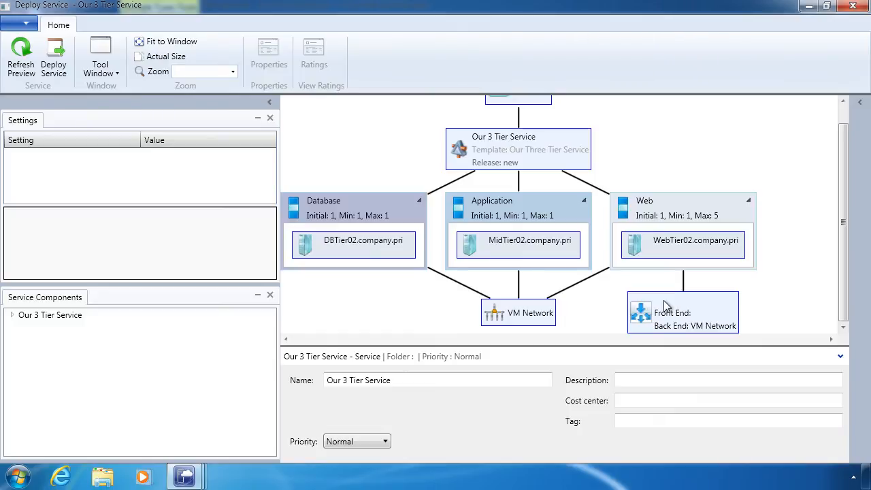
mouse_move(306, 220)
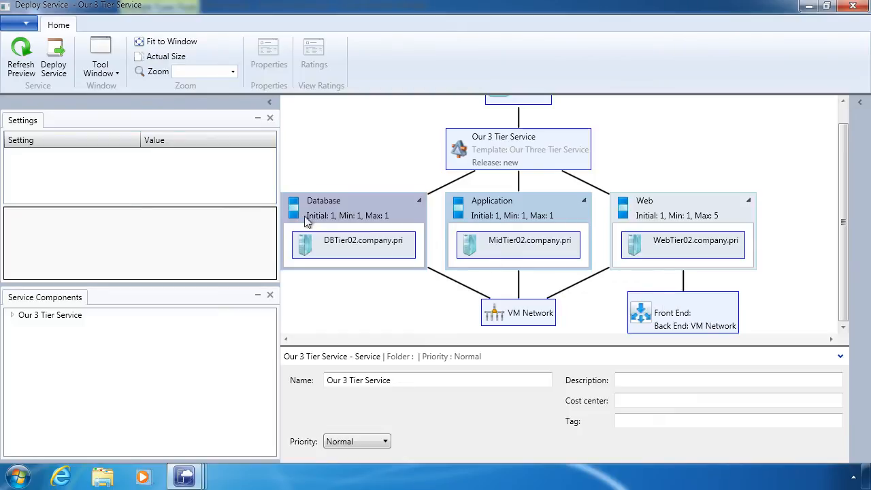
mouse_move(53, 173)
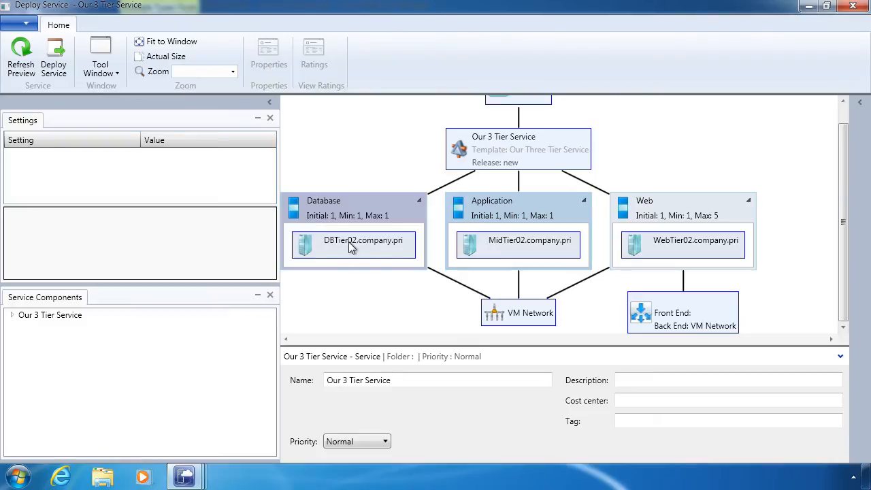
mouse_move(530, 252)
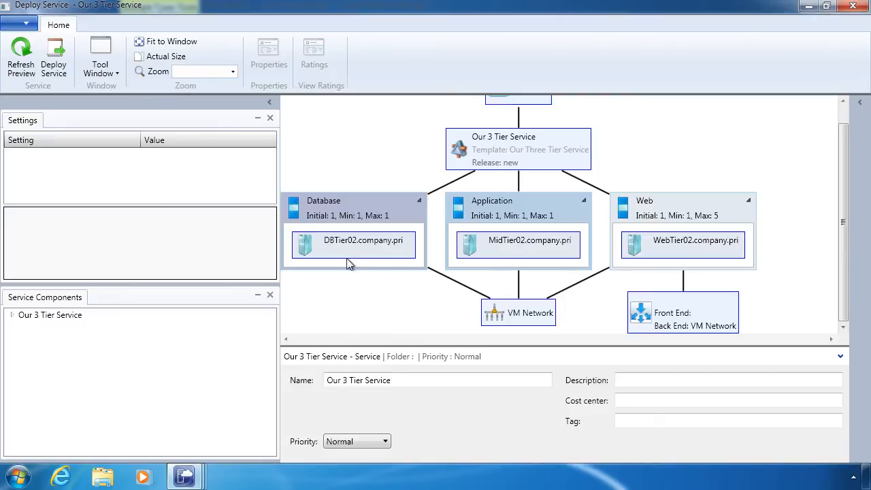
mouse_move(349, 247)
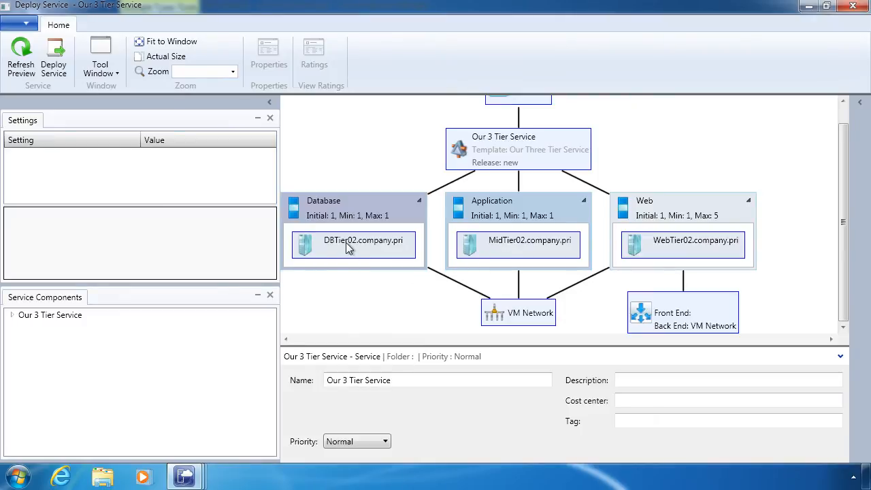
mouse_move(670, 279)
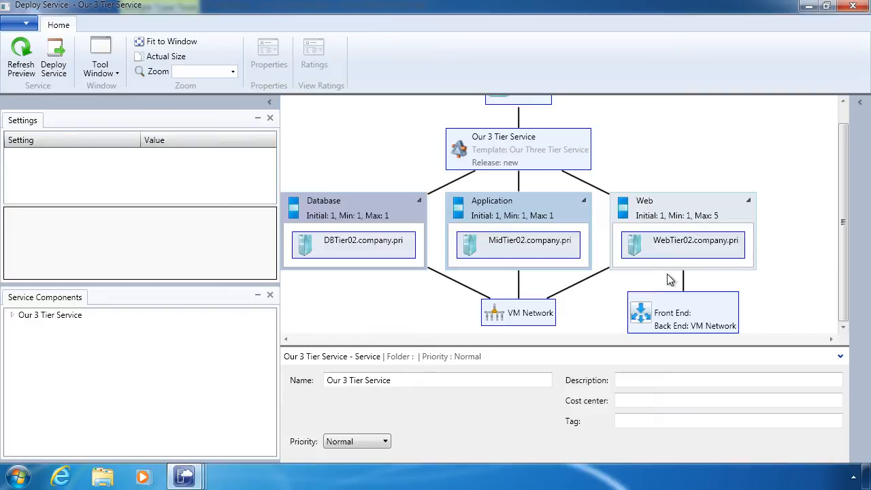
mouse_move(670, 286)
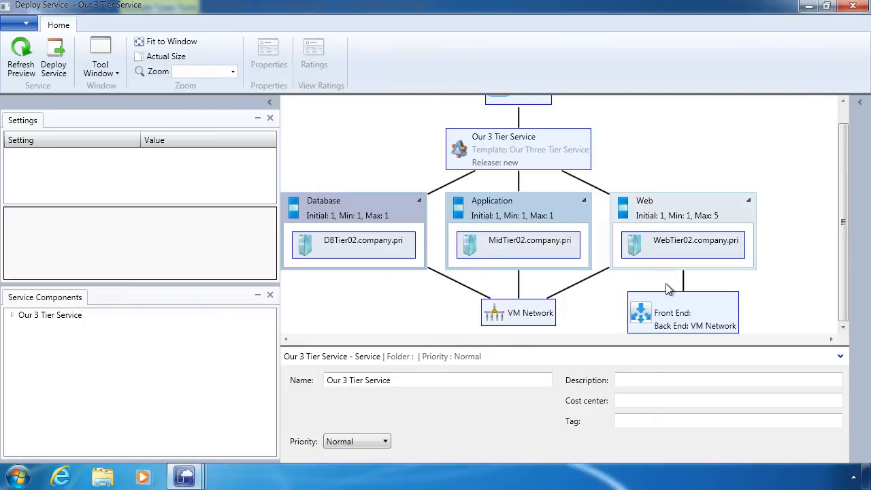
mouse_move(376, 227)
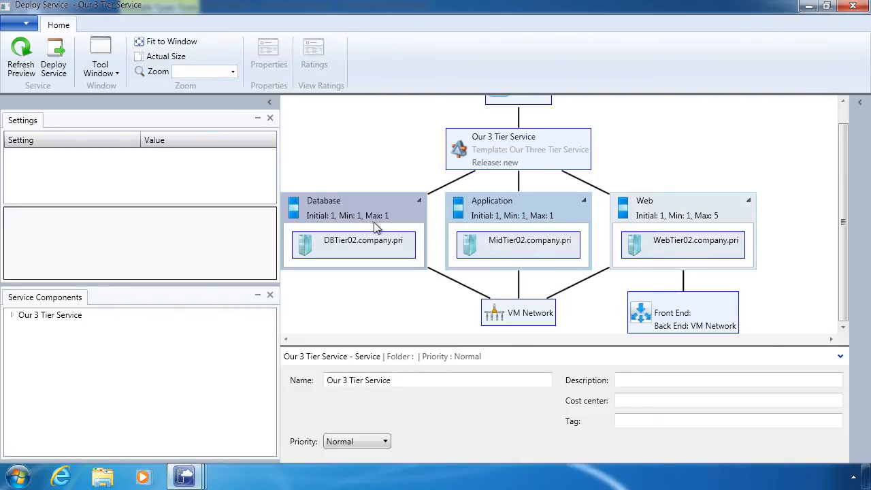
mouse_move(531, 226)
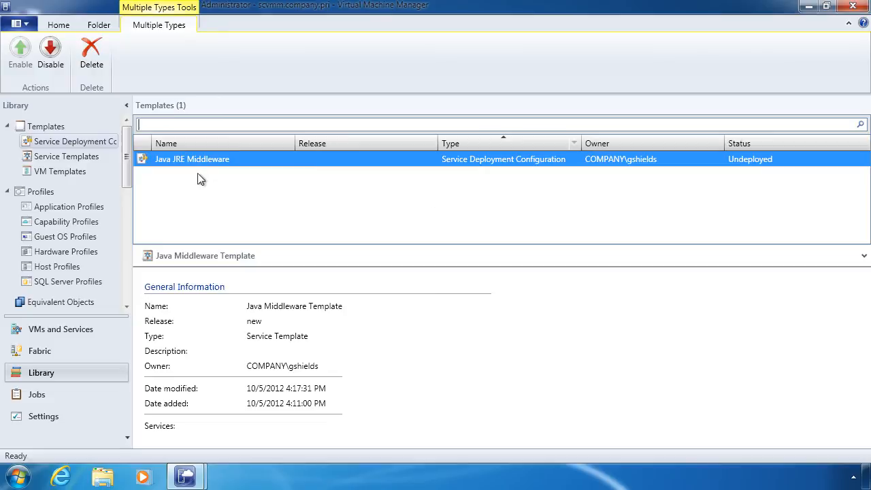
Step: In VMs and Services, switch from the VMs list to the Services view
left_click(60, 329)
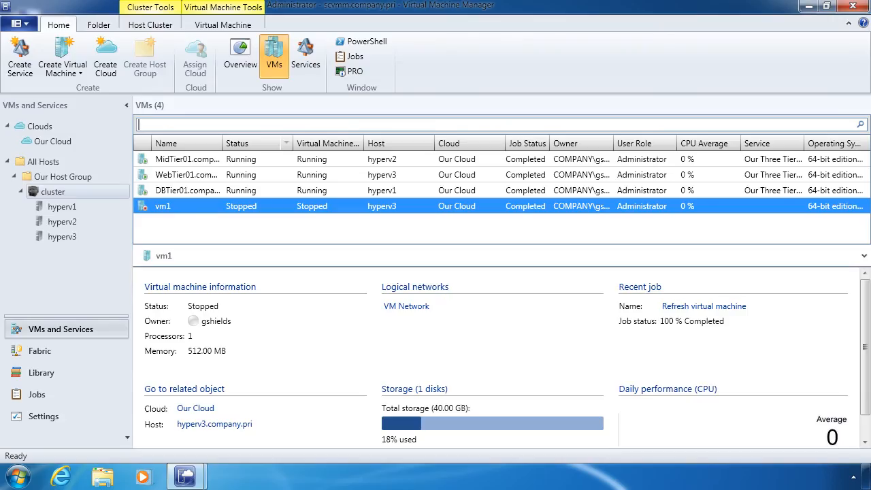
mouse_move(253, 276)
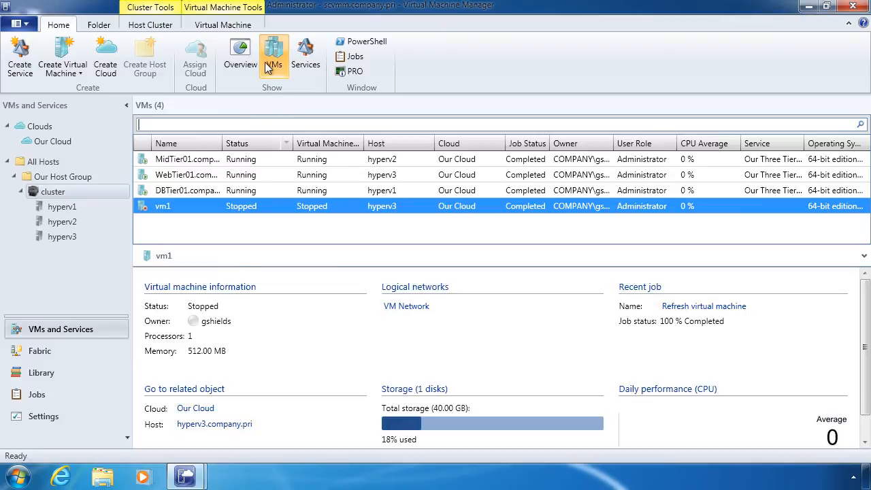
mouse_move(306, 57)
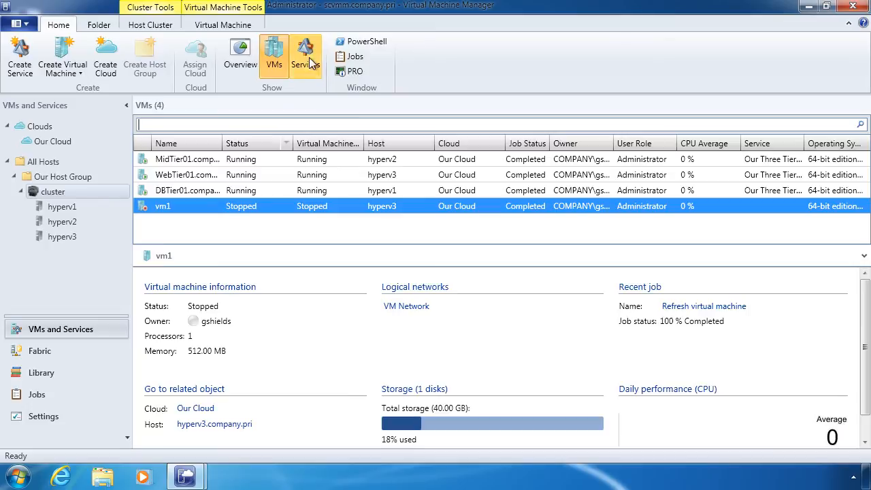
left_click(305, 56)
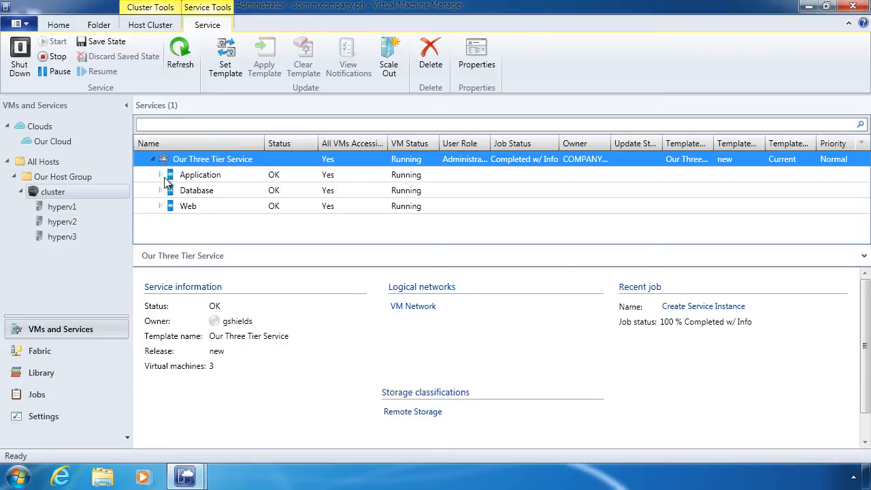
Step: Expand the Application tier and MidTier01 to show the deployed Java JRE 1.7 v2
left_click(200, 174)
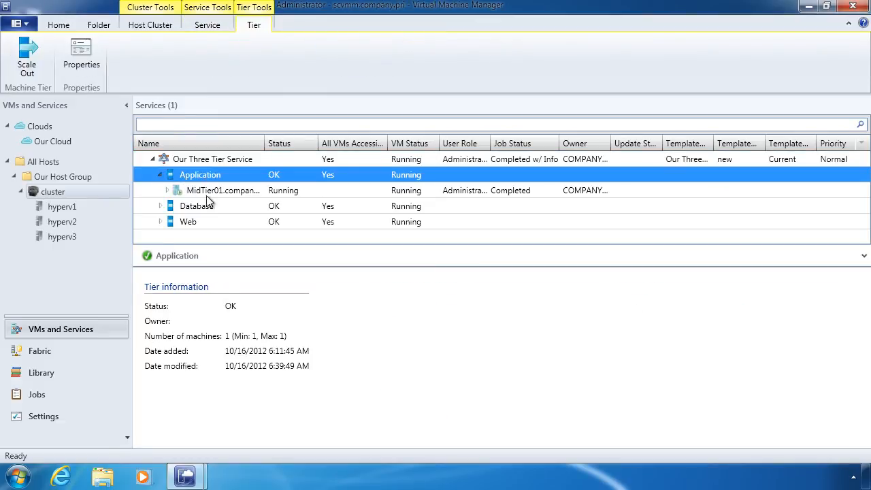
mouse_move(201, 196)
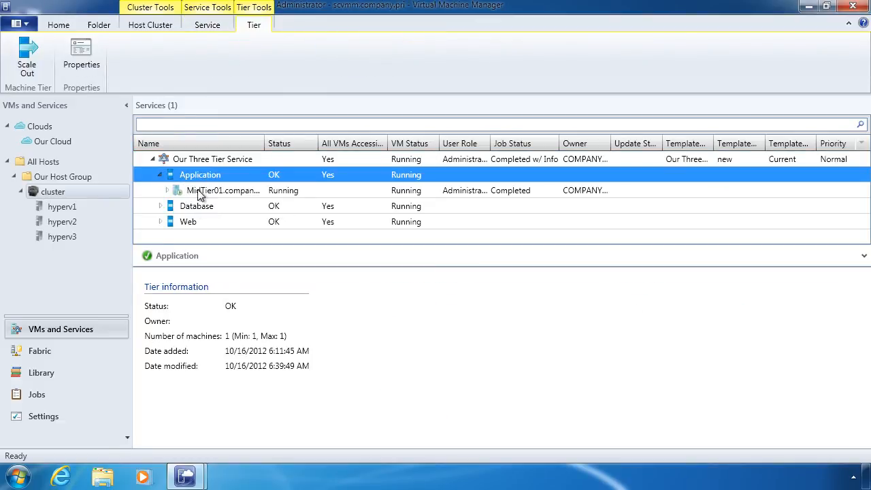
left_click(223, 190)
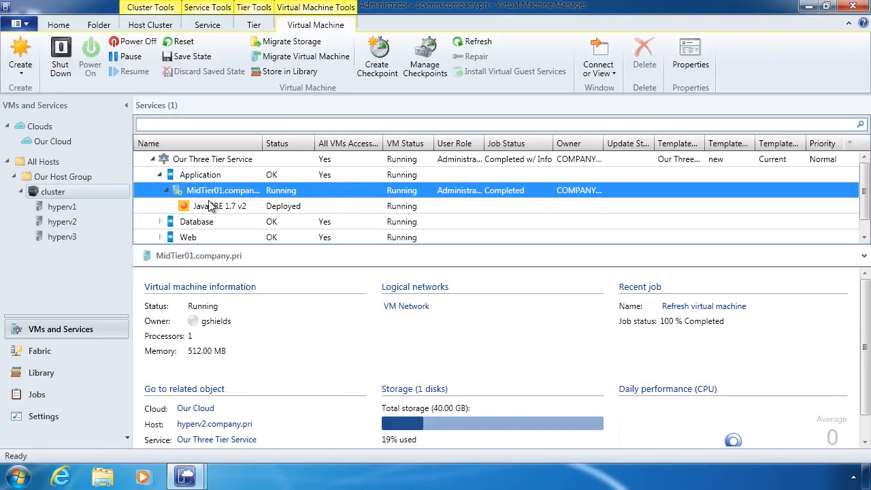